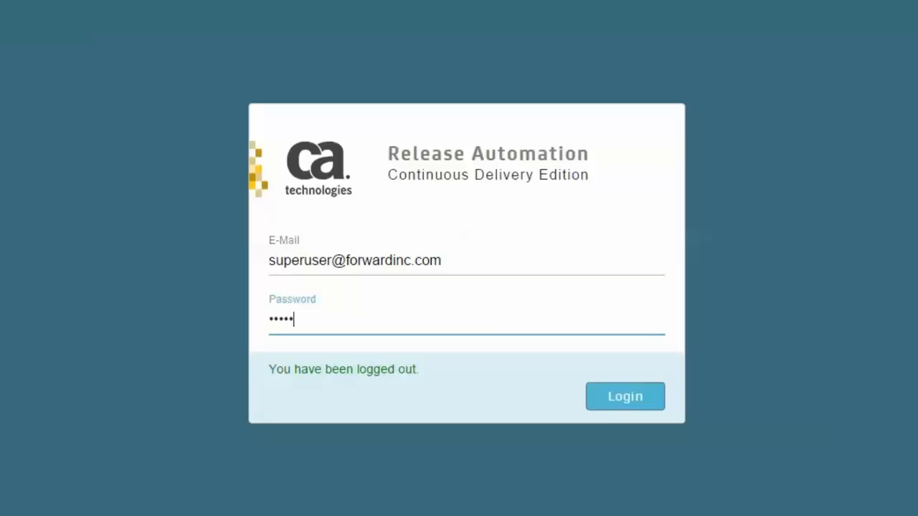
pyautogui.moveTo(579, 467)
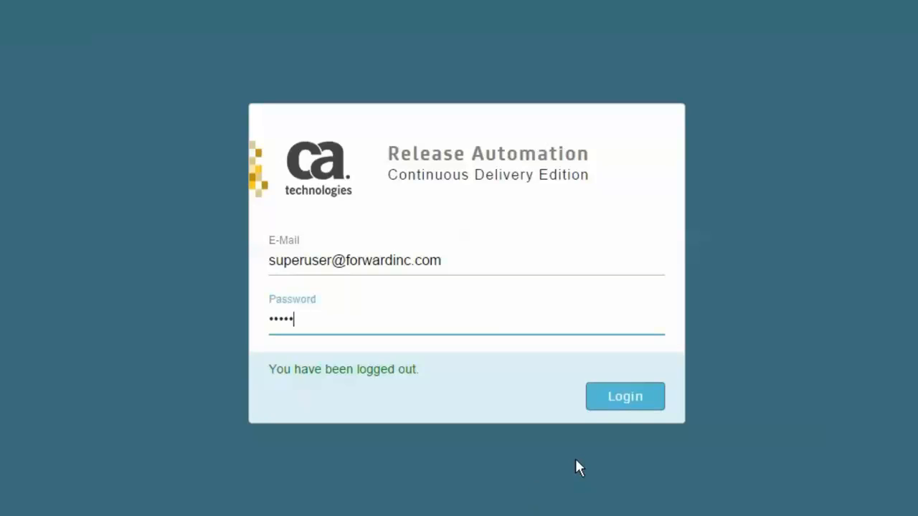
# Step: Log in with the pre-filled e-mail and password to reach the Releases list
pyautogui.click(625, 395)
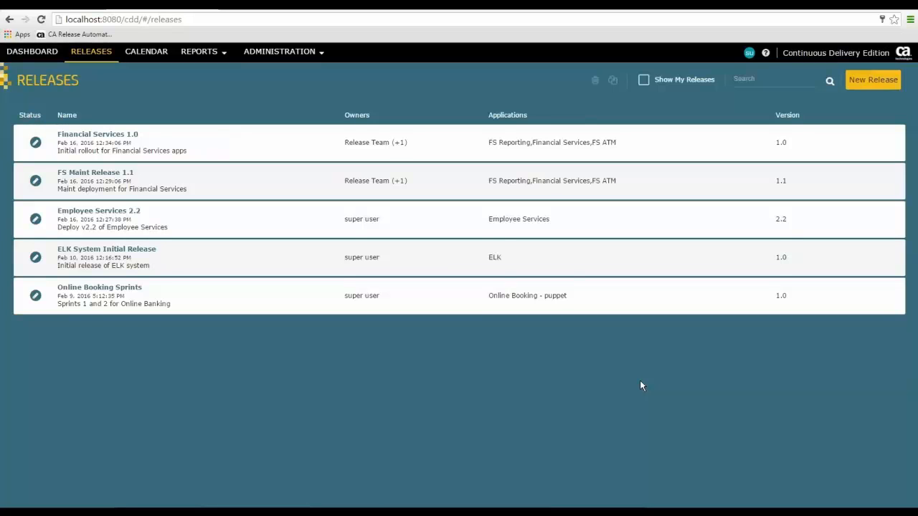
pyautogui.moveTo(275, 72)
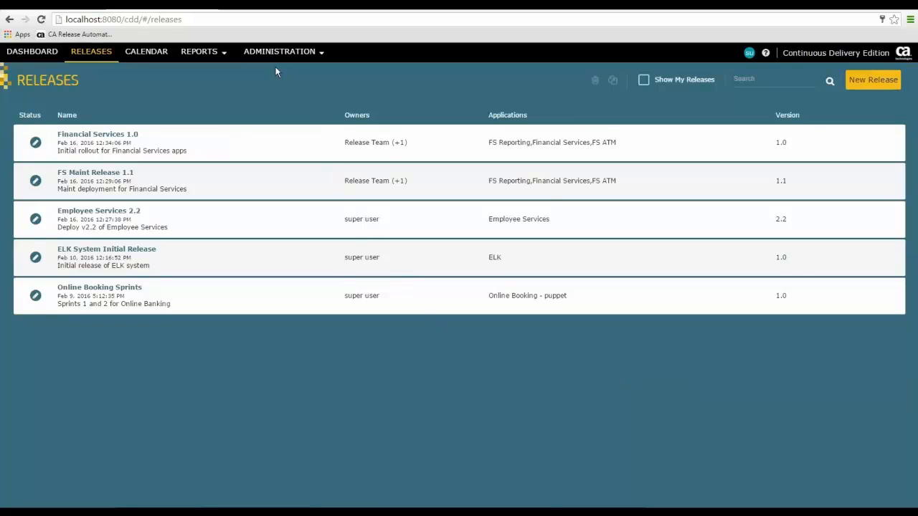
# Step: Navigate via ADMINISTRATION to the Plug-ins page listing three installed plug-ins
pyautogui.click(280, 52)
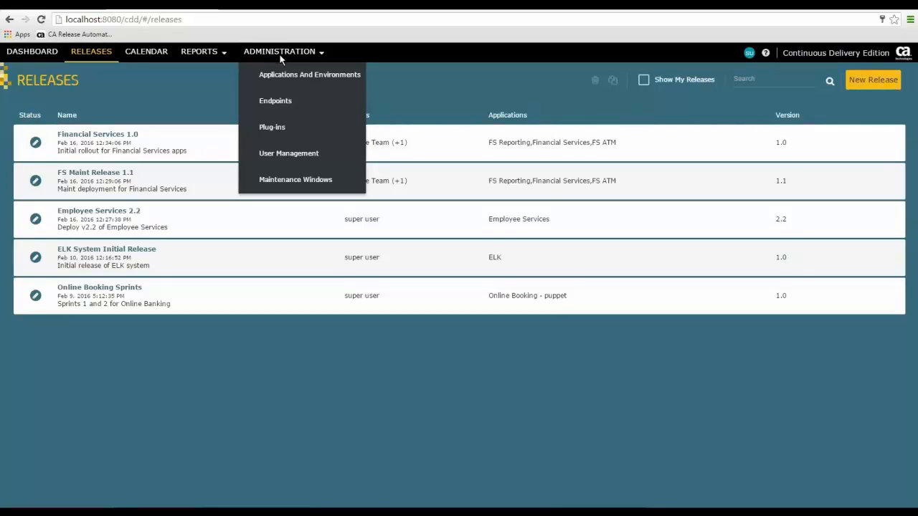
pyautogui.moveTo(273, 126)
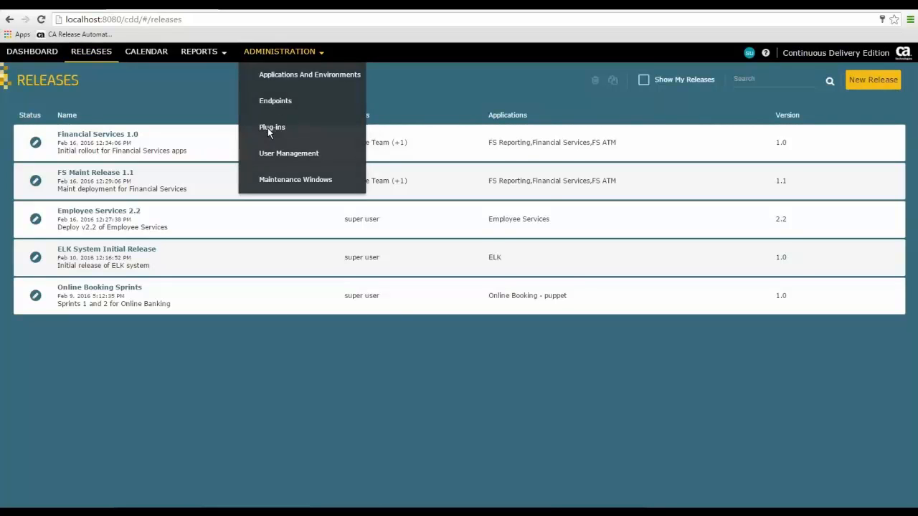
pyautogui.click(273, 127)
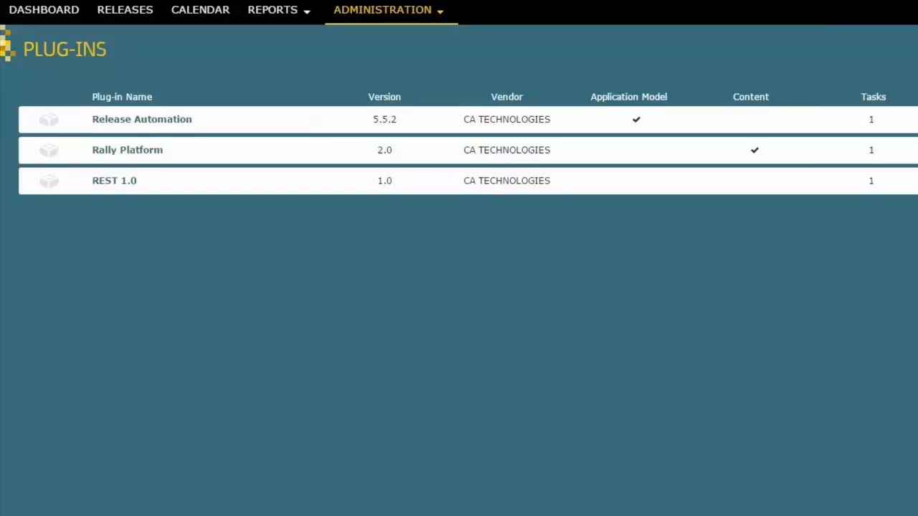
pyautogui.moveTo(127, 348)
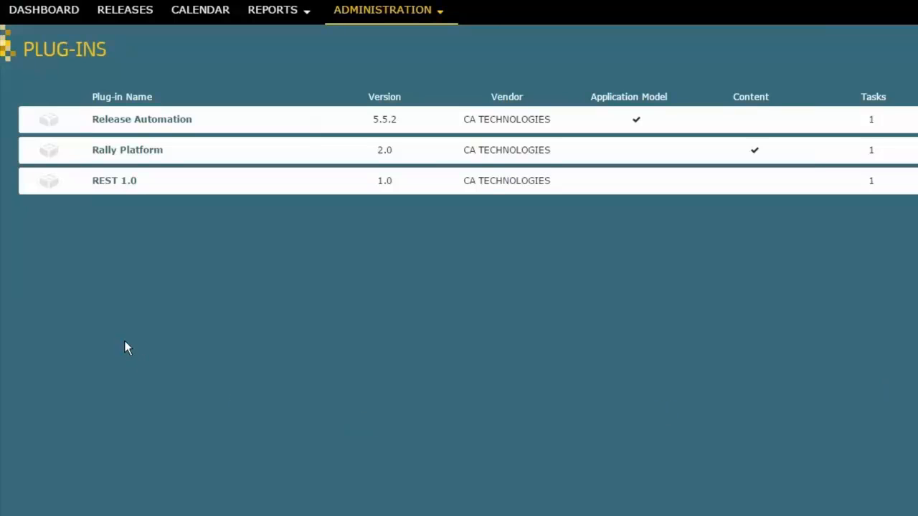
pyautogui.moveTo(107, 320)
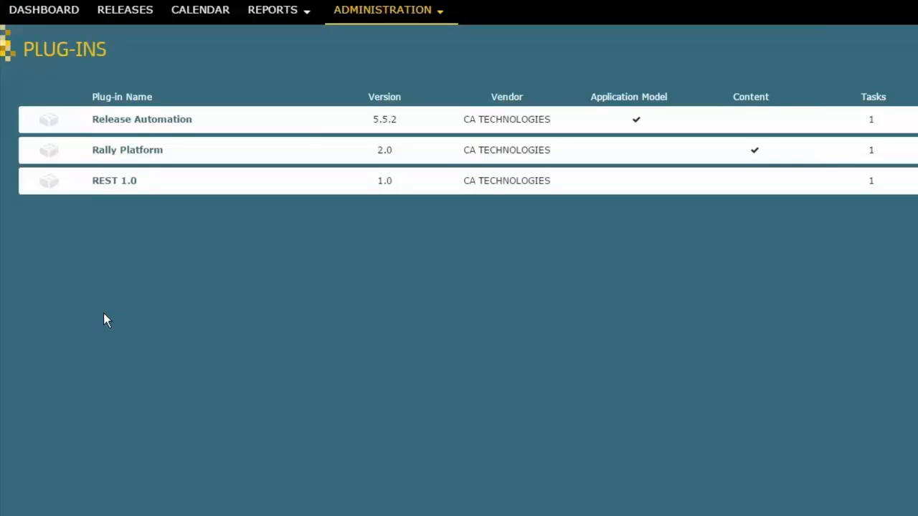
pyautogui.moveTo(112, 302)
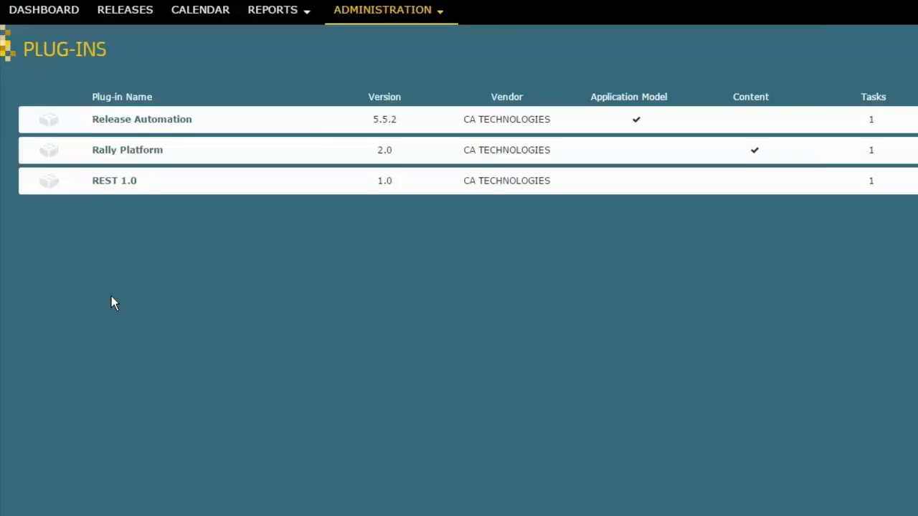
pyautogui.moveTo(429, 250)
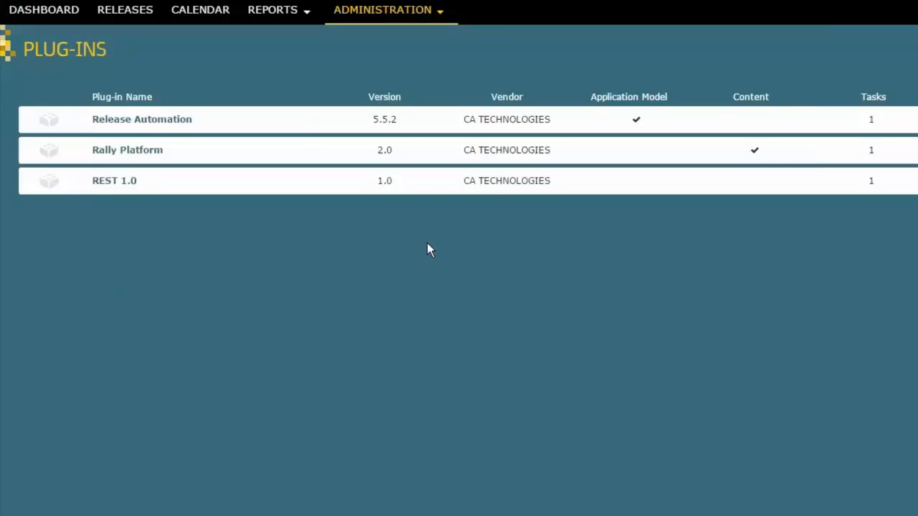
pyautogui.moveTo(394, 17)
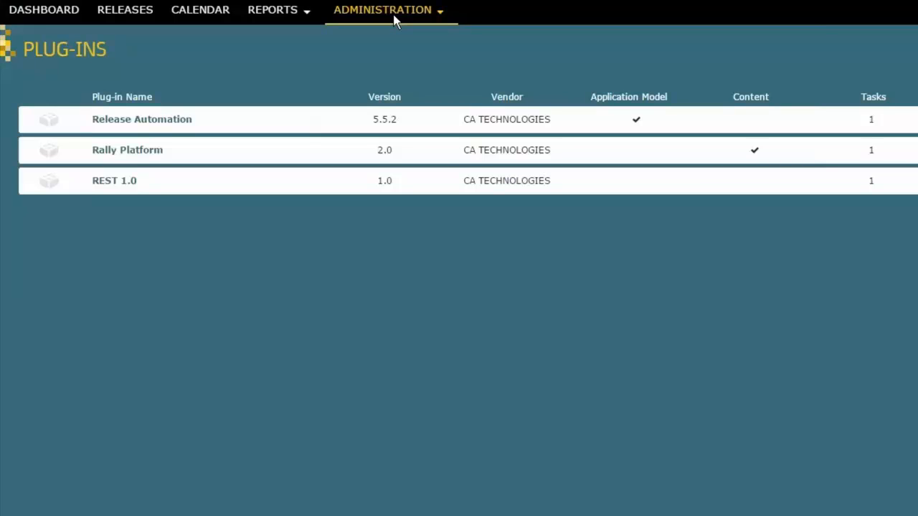
pyautogui.click(381, 9)
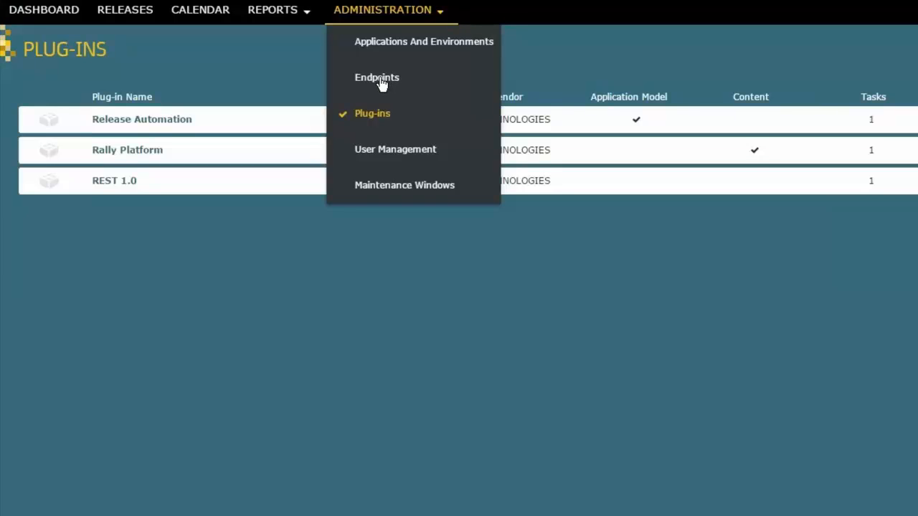
# Step: Show the Endpoints page listing RA VM11Wins and RA REST VM11Wins
pyautogui.click(375, 77)
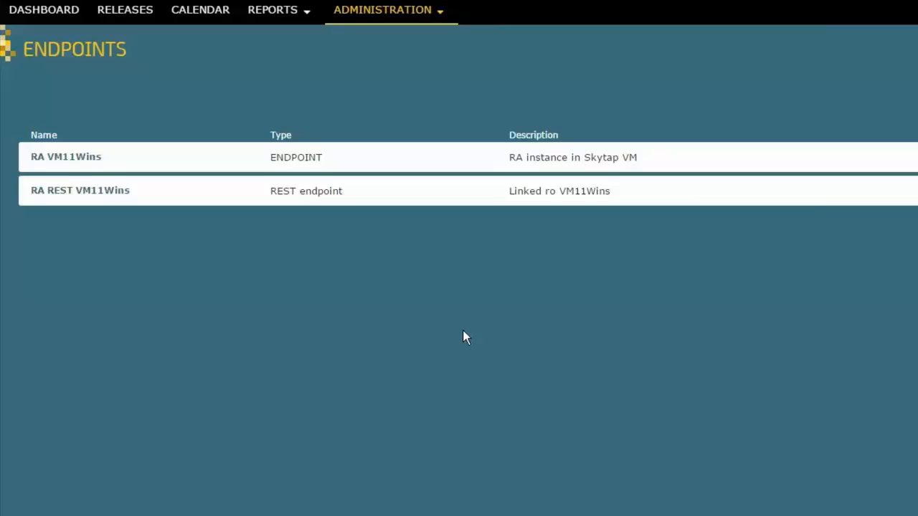
pyautogui.moveTo(60, 161)
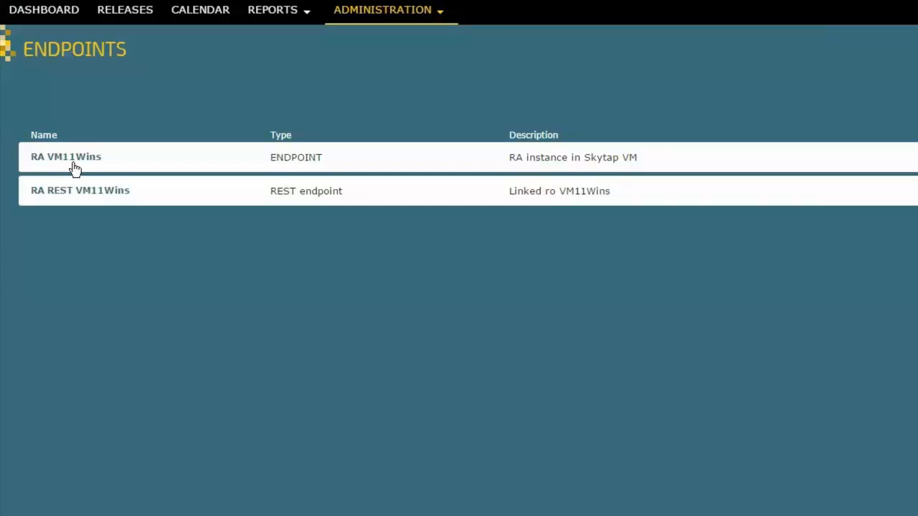
pyautogui.moveTo(83, 167)
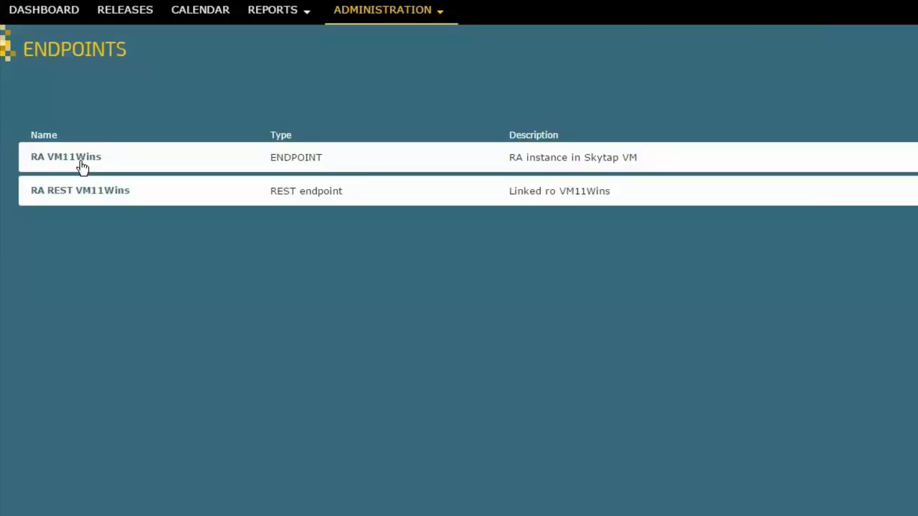
pyautogui.moveTo(58, 210)
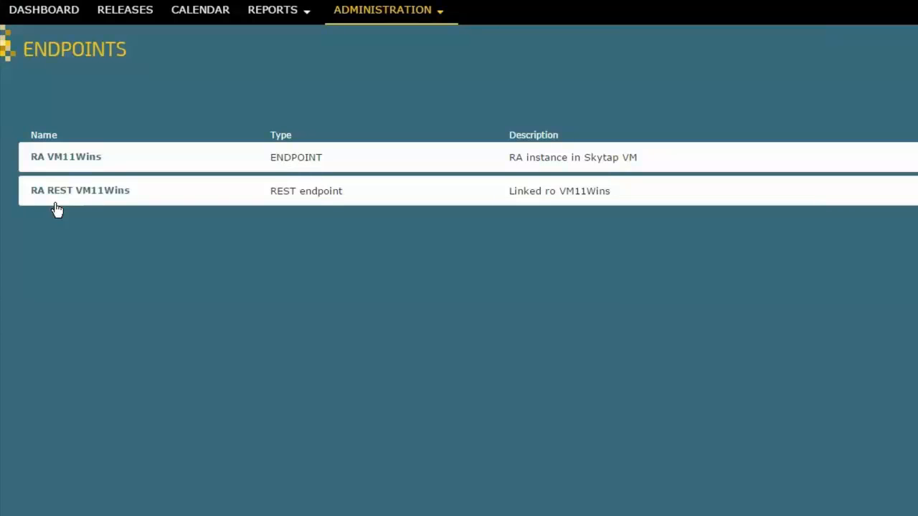
pyautogui.moveTo(371, 128)
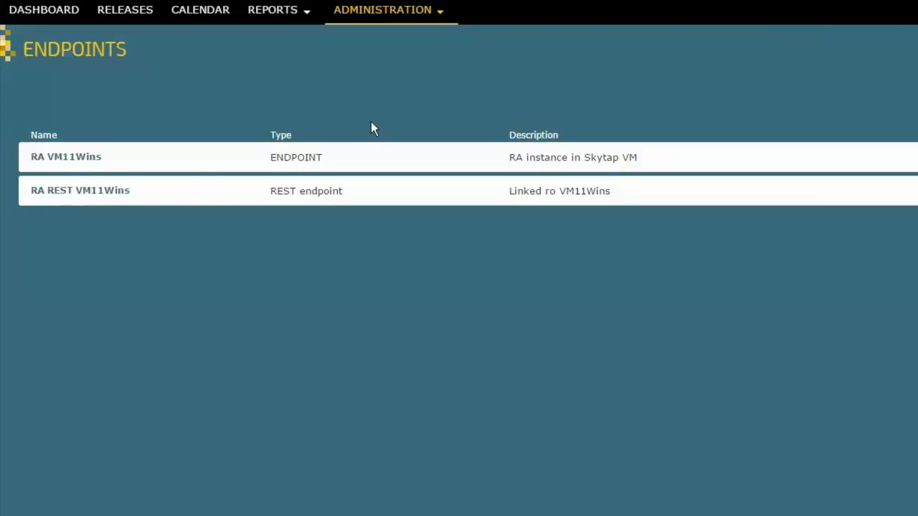
# Step: Navigate via Administration to the Applications & Environments list of imported applications
pyautogui.click(383, 8)
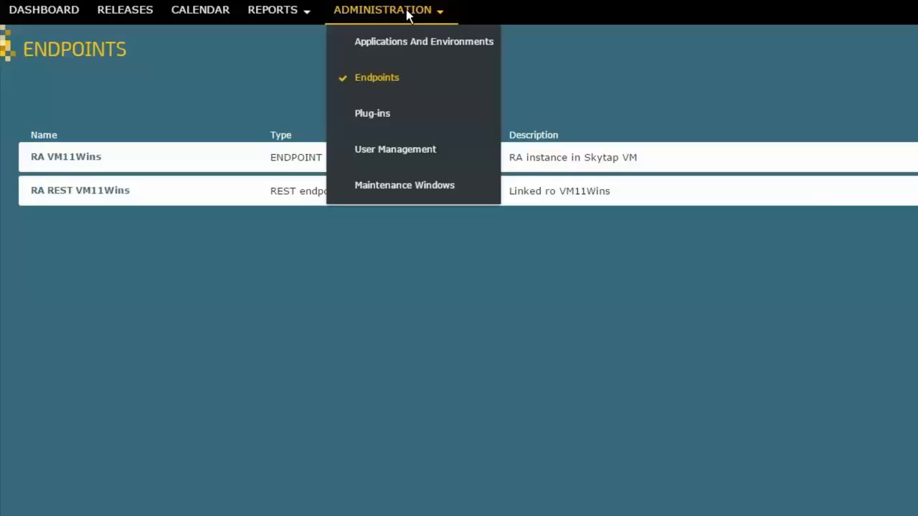
pyautogui.moveTo(396, 50)
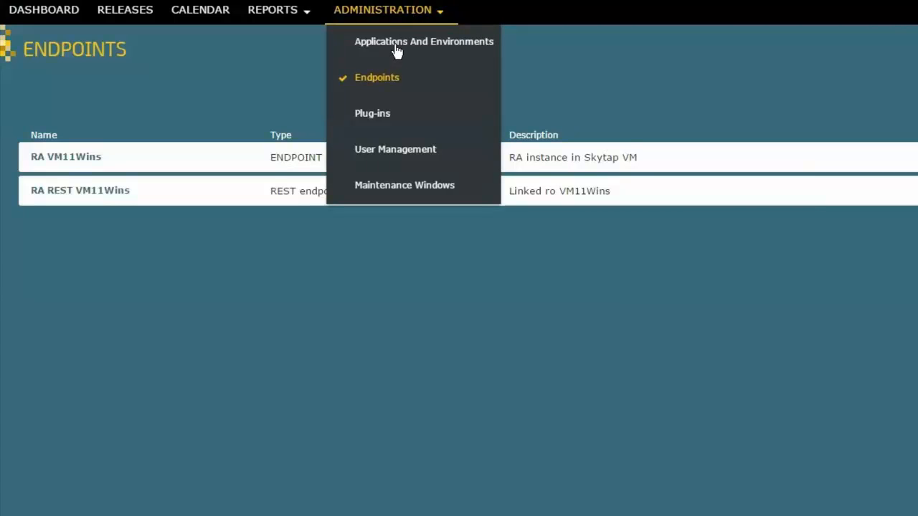
pyautogui.moveTo(402, 50)
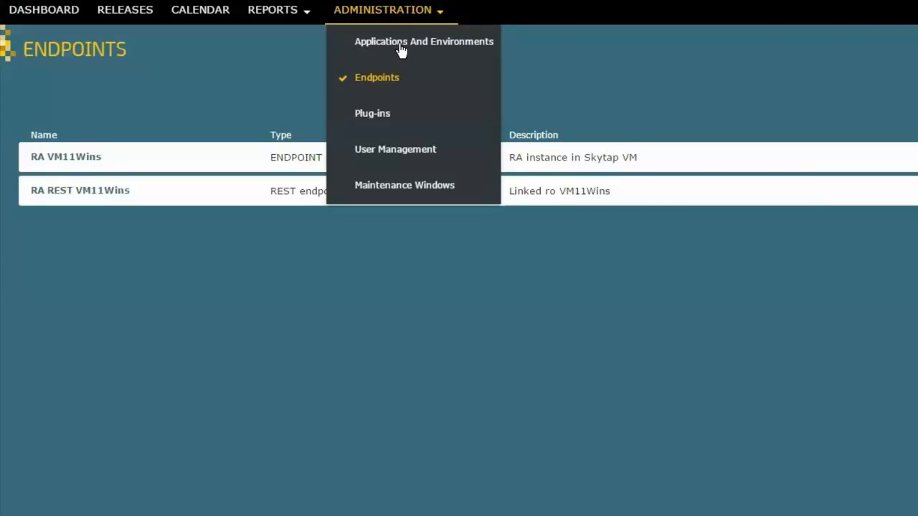
pyautogui.moveTo(402, 50)
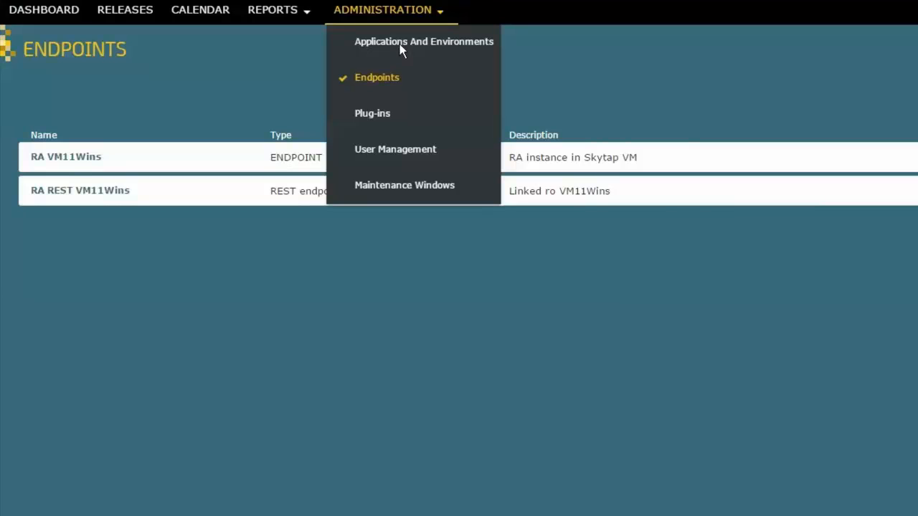
pyautogui.click(425, 40)
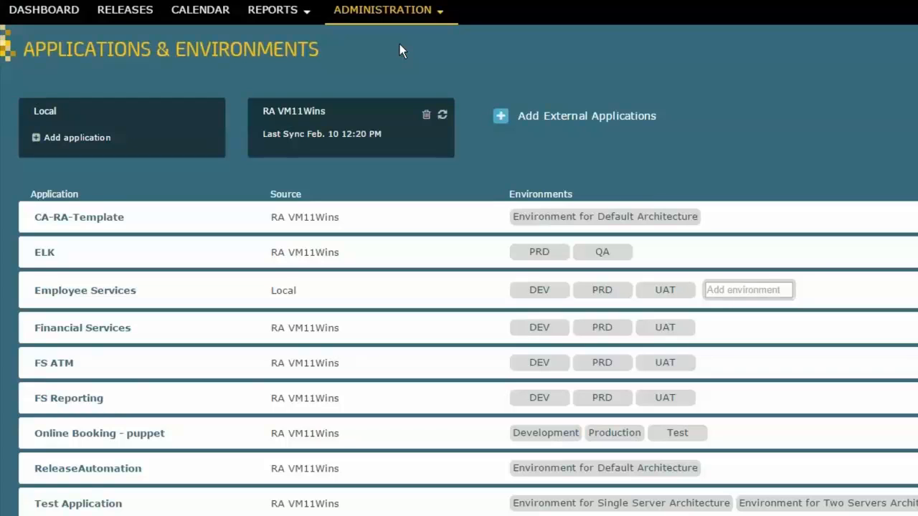
pyautogui.moveTo(43, 126)
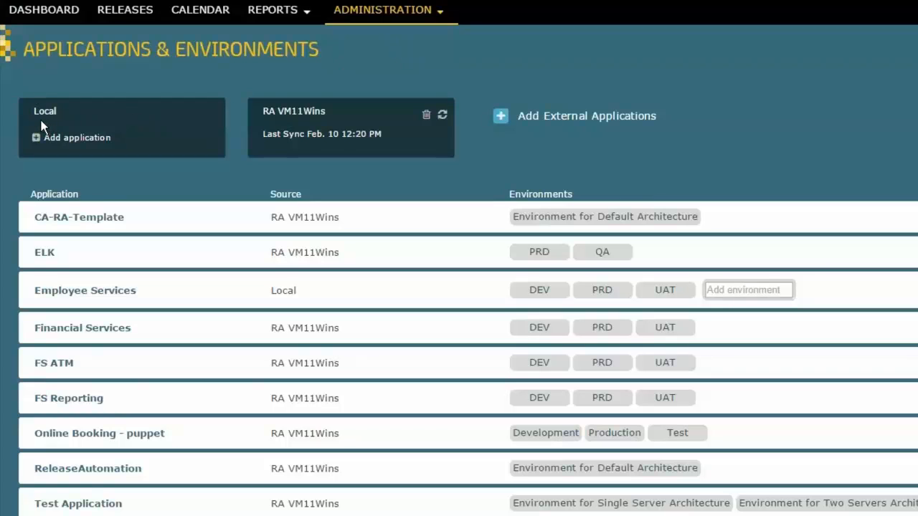
pyautogui.moveTo(132, 152)
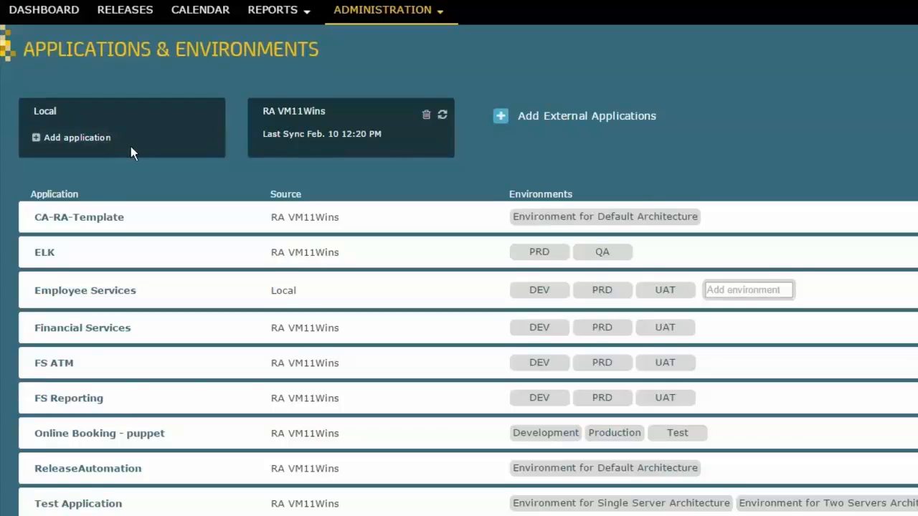
pyautogui.moveTo(50, 301)
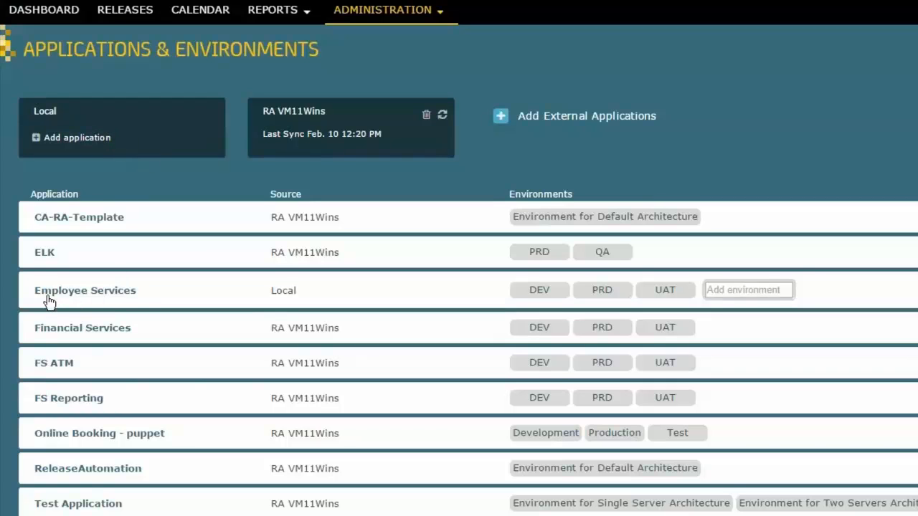
pyautogui.moveTo(117, 297)
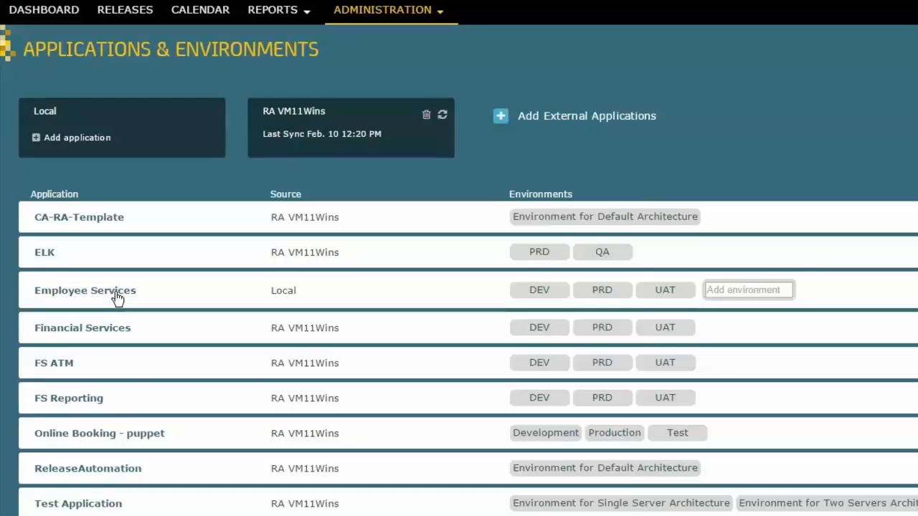
pyautogui.moveTo(172, 298)
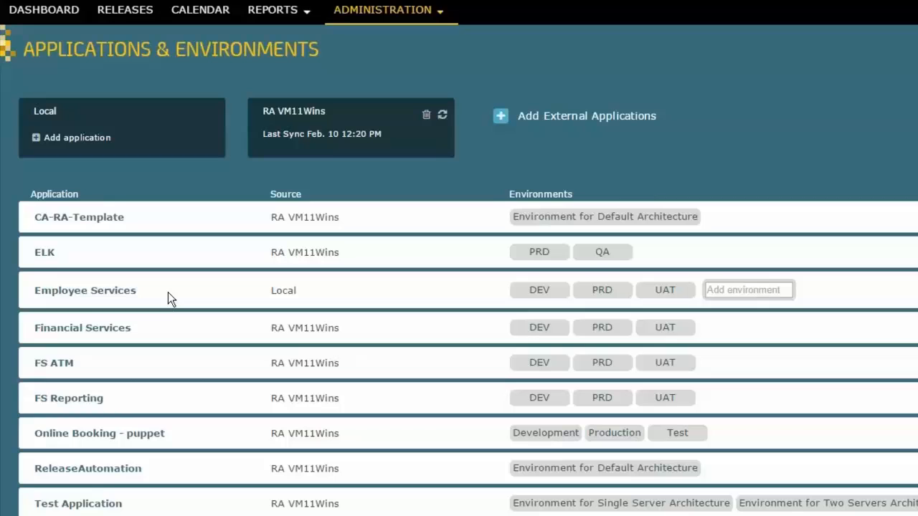
pyautogui.moveTo(524, 301)
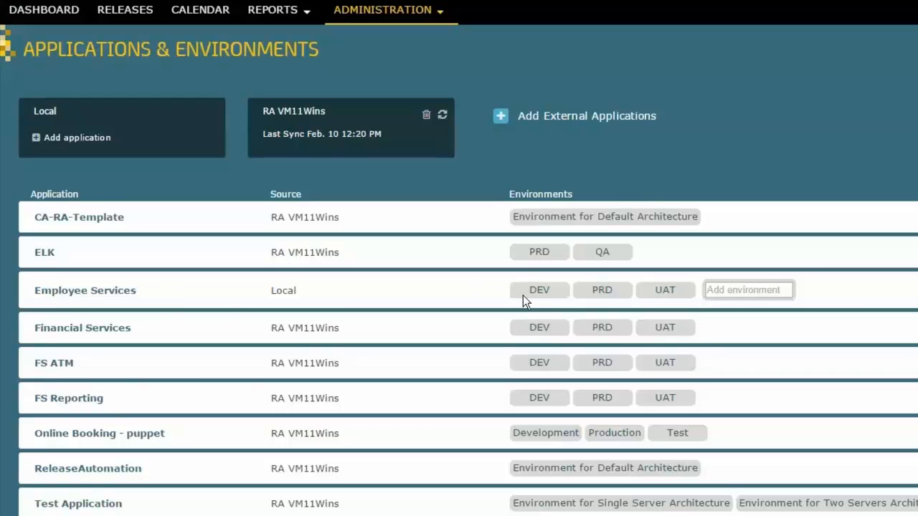
pyautogui.moveTo(518, 315)
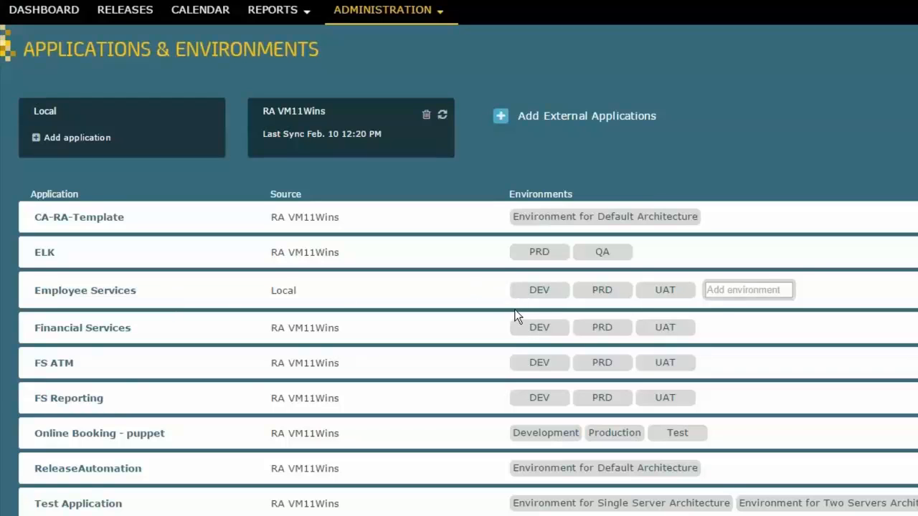
pyautogui.moveTo(545, 308)
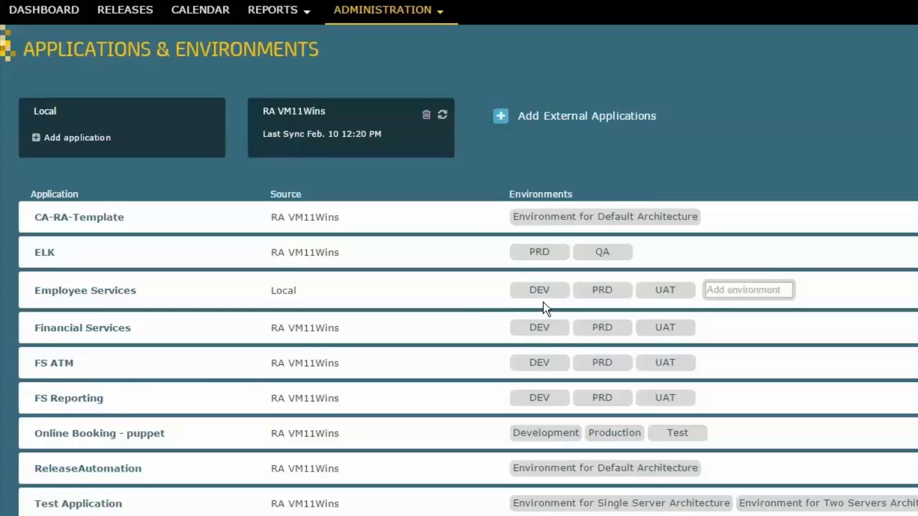
pyautogui.moveTo(606, 308)
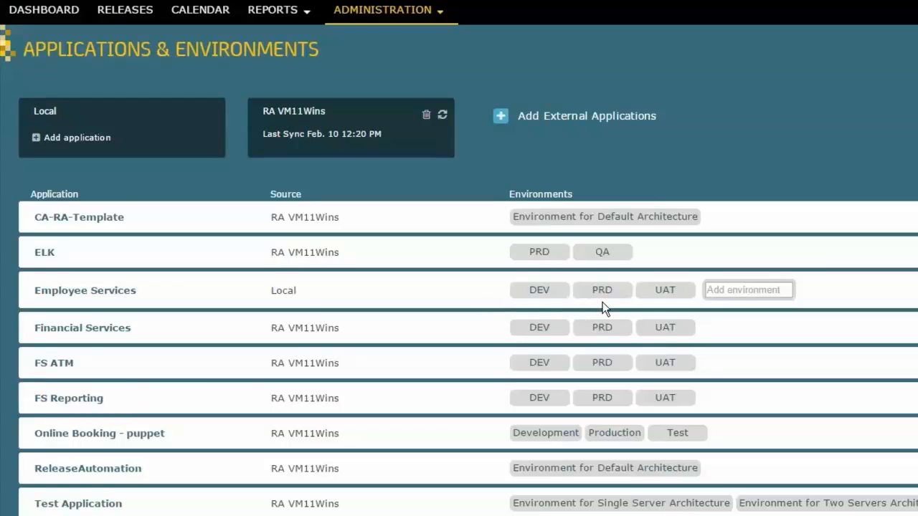
pyautogui.moveTo(667, 313)
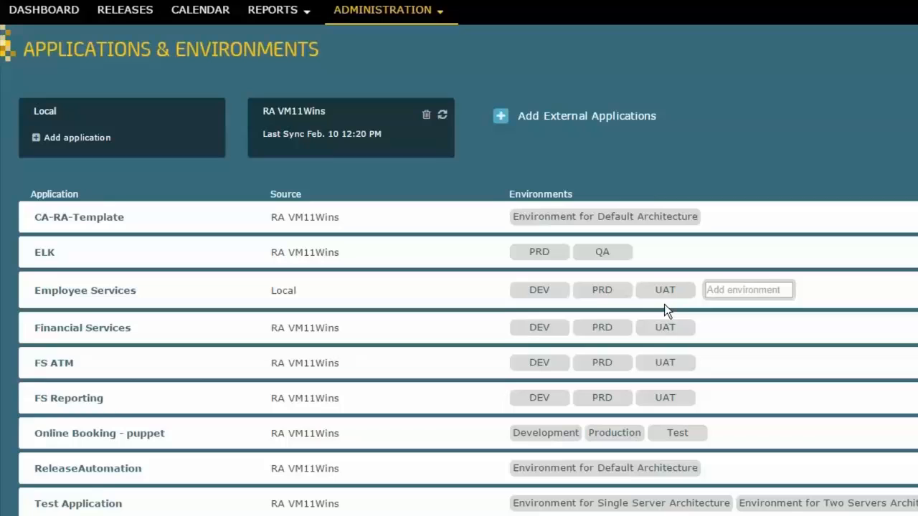
pyautogui.moveTo(597, 308)
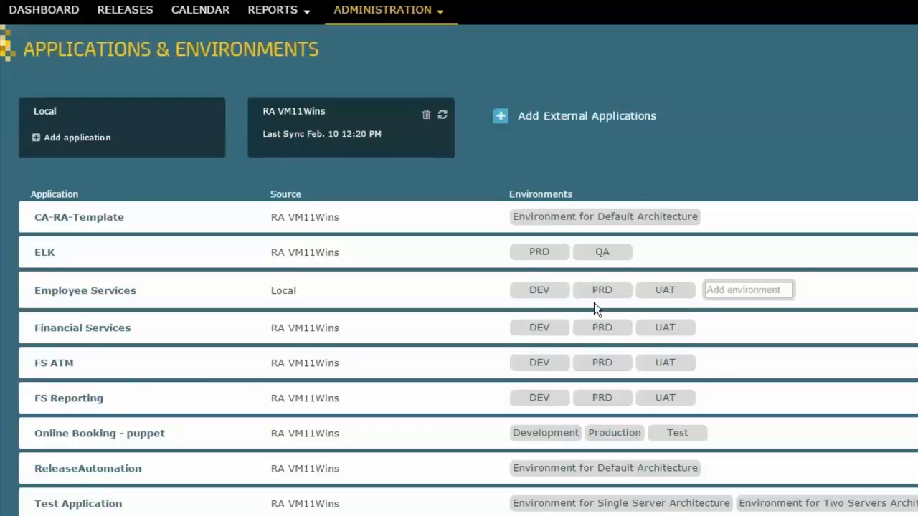
pyautogui.moveTo(247, 288)
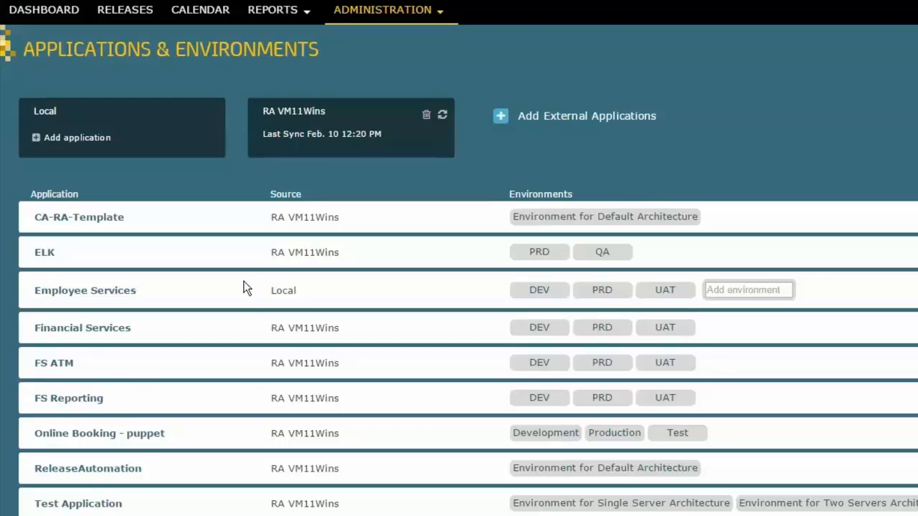
pyautogui.moveTo(272, 198)
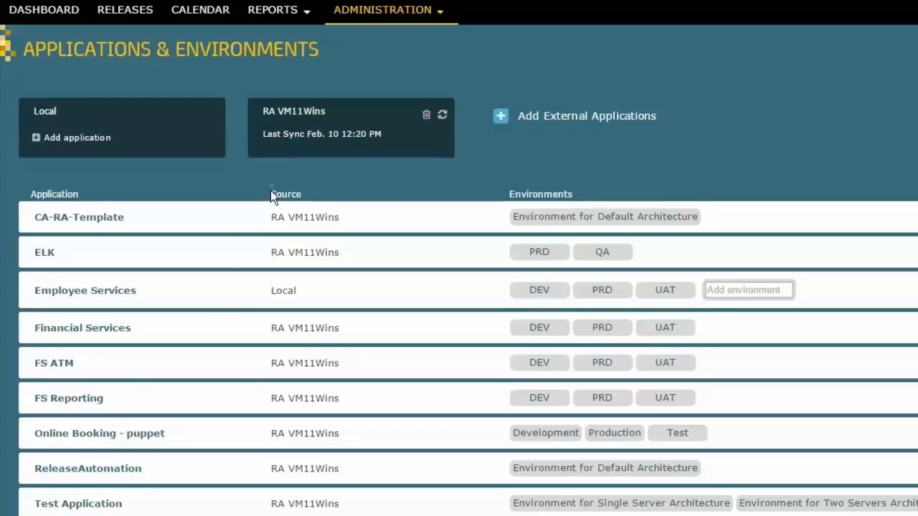
pyautogui.moveTo(562, 129)
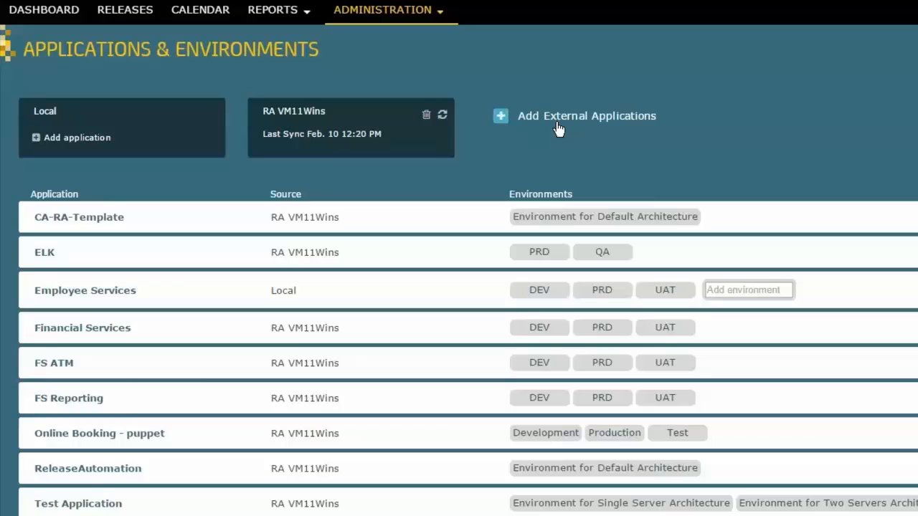
pyautogui.moveTo(552, 131)
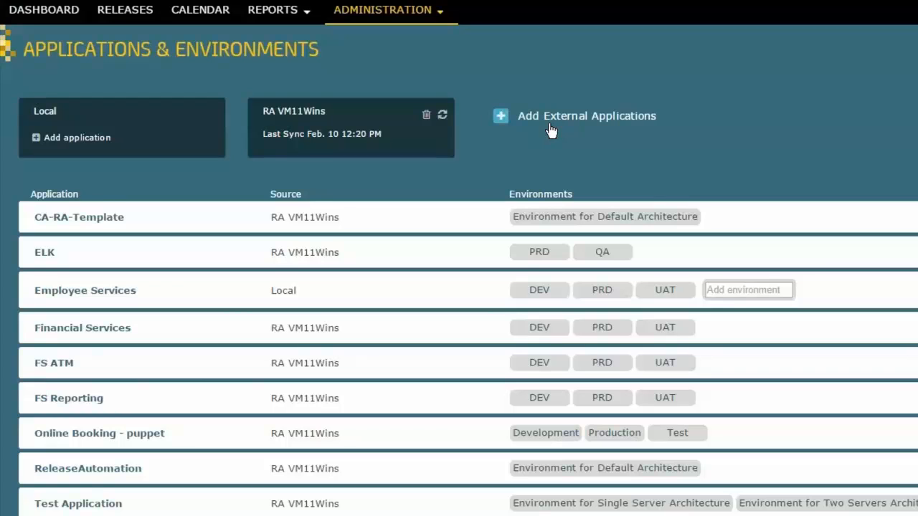
pyautogui.moveTo(327, 135)
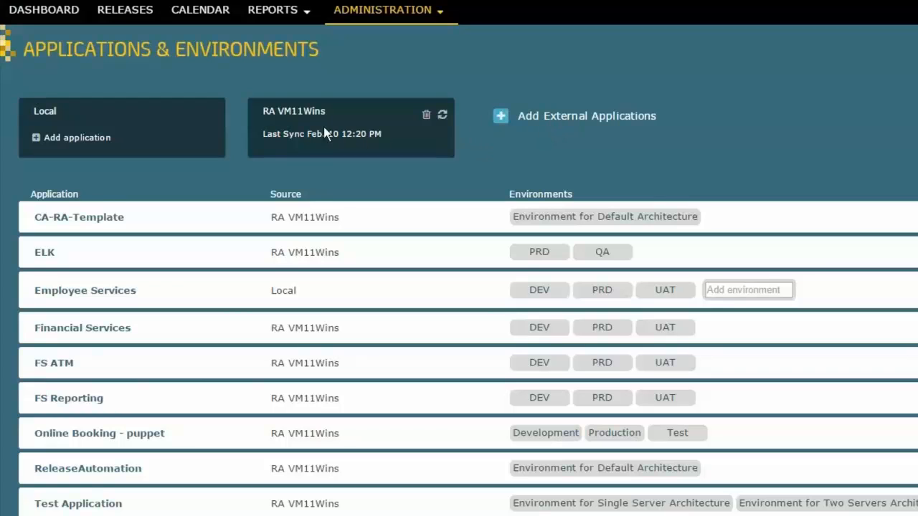
pyautogui.moveTo(280, 120)
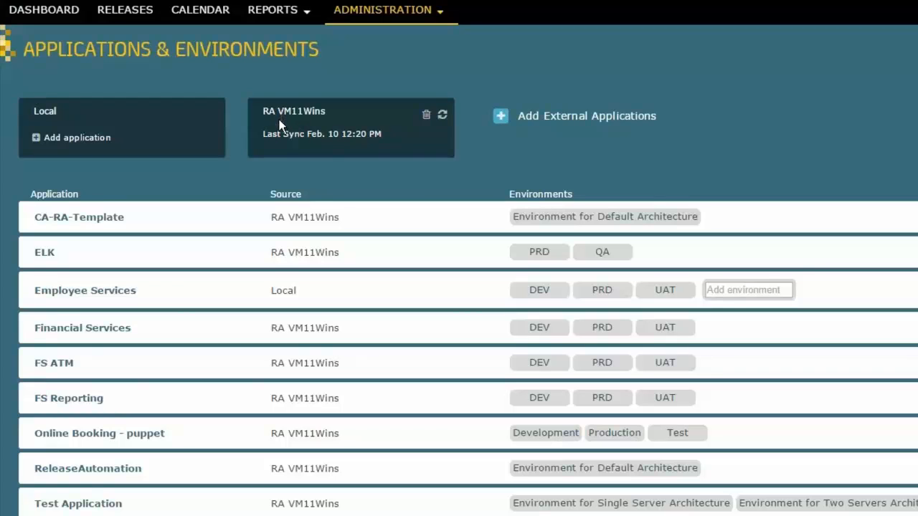
pyautogui.moveTo(308, 126)
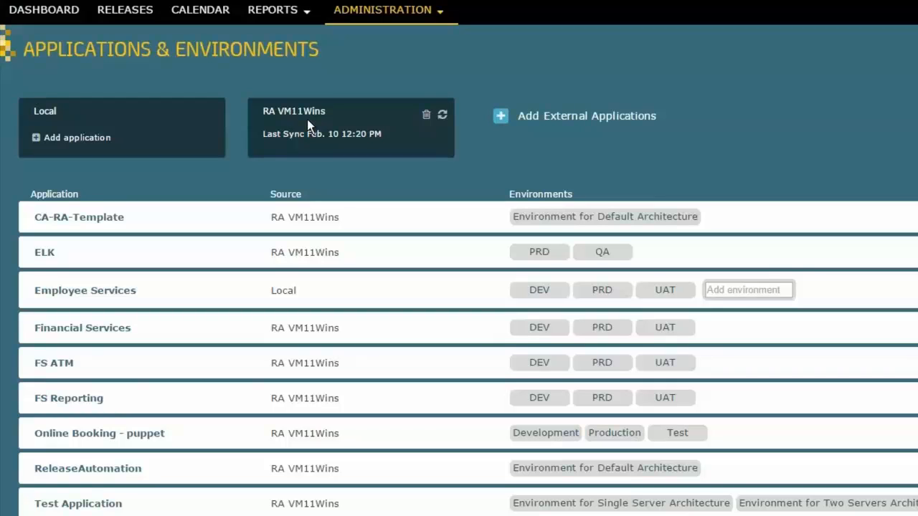
pyautogui.moveTo(780, 155)
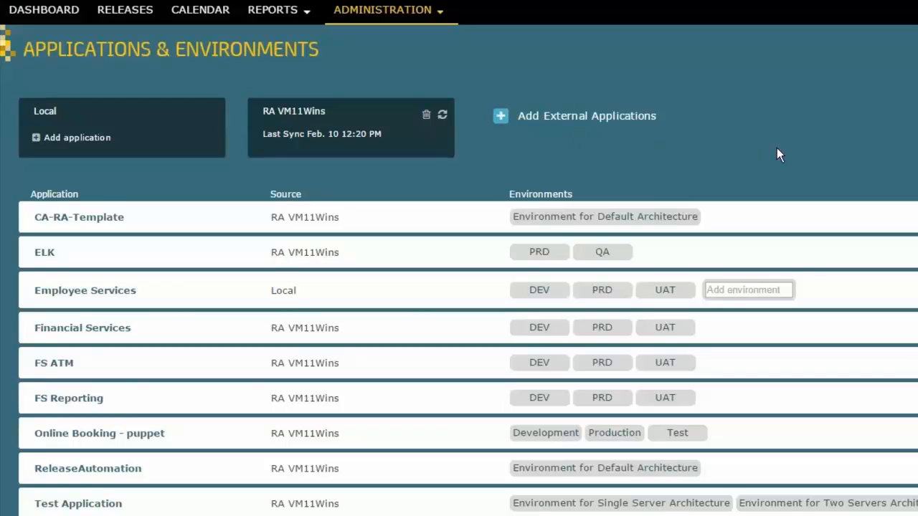